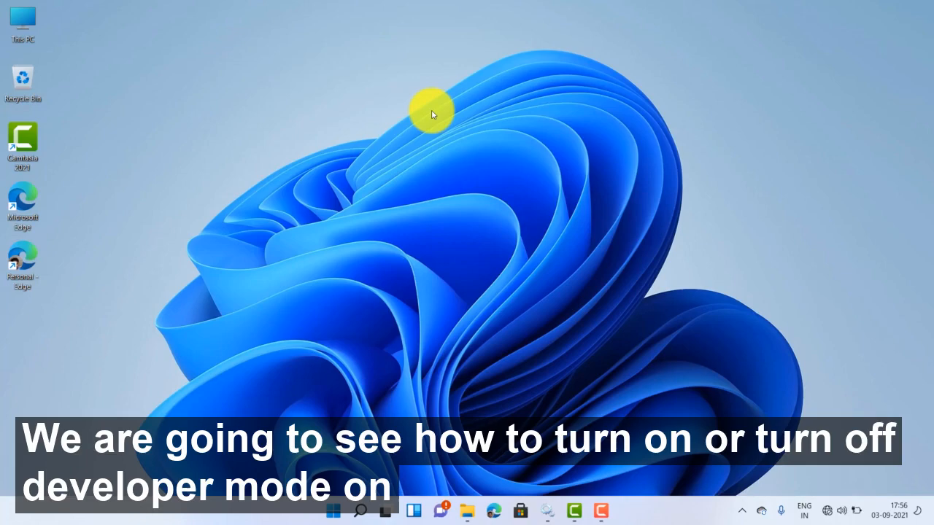
mouse_move(329, 314)
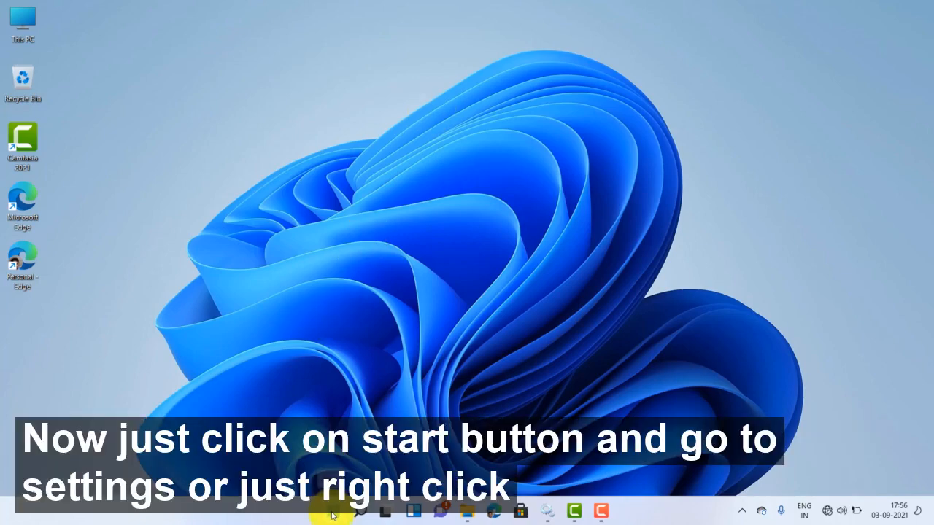
Step: Launch Settings from the Start button's right-click quick link menu
click(333, 511)
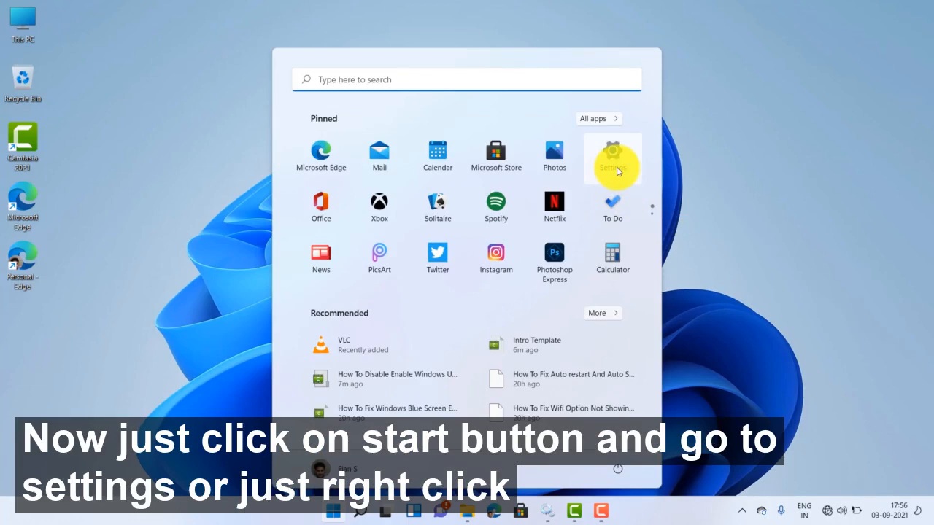
click(333, 510)
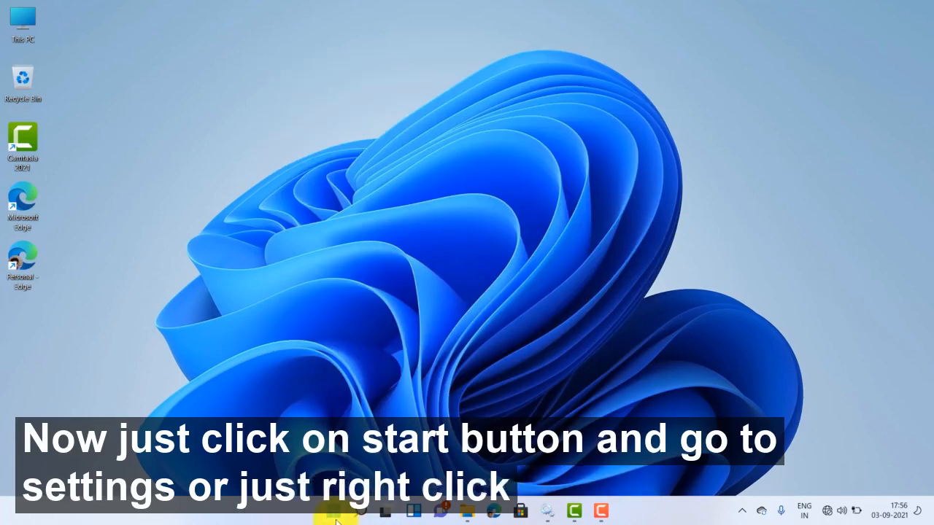
right_click(336, 511)
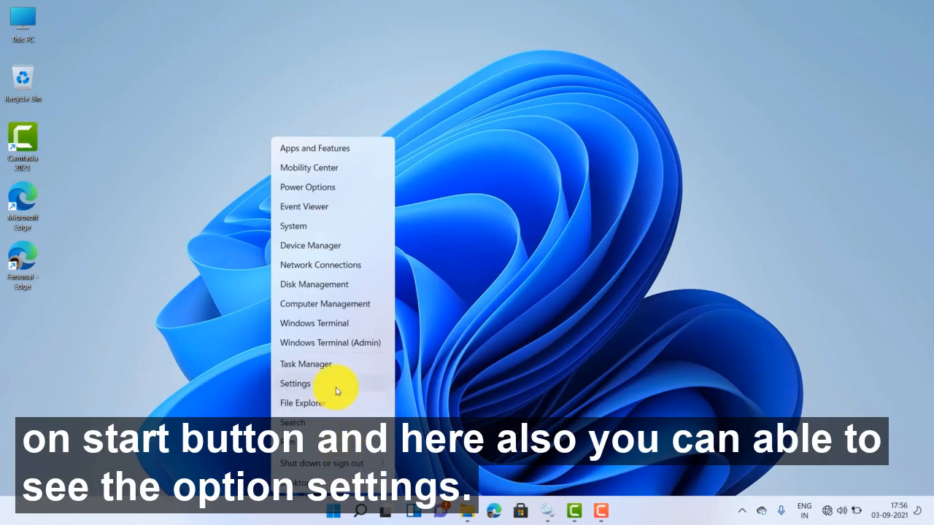
mouse_move(349, 389)
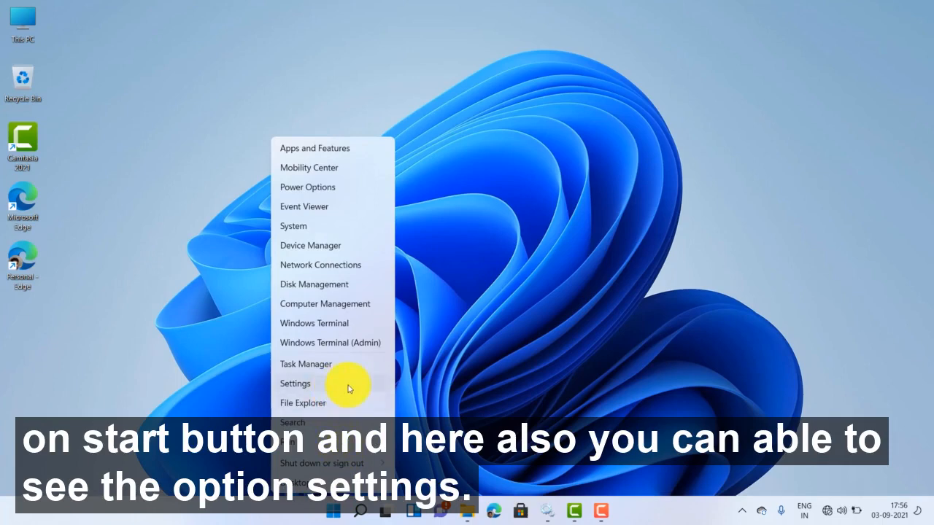
click(295, 383)
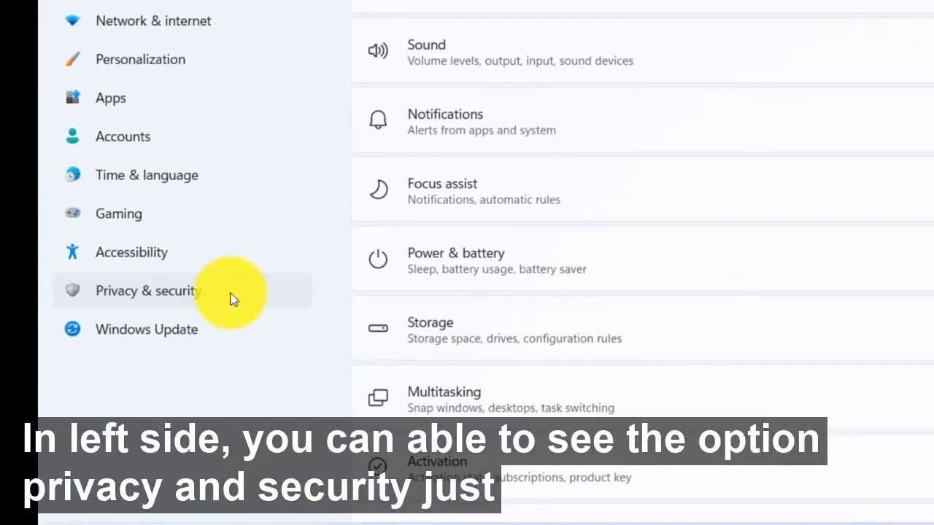
Step: Go to the Privacy & security page from the sidebar
click(148, 291)
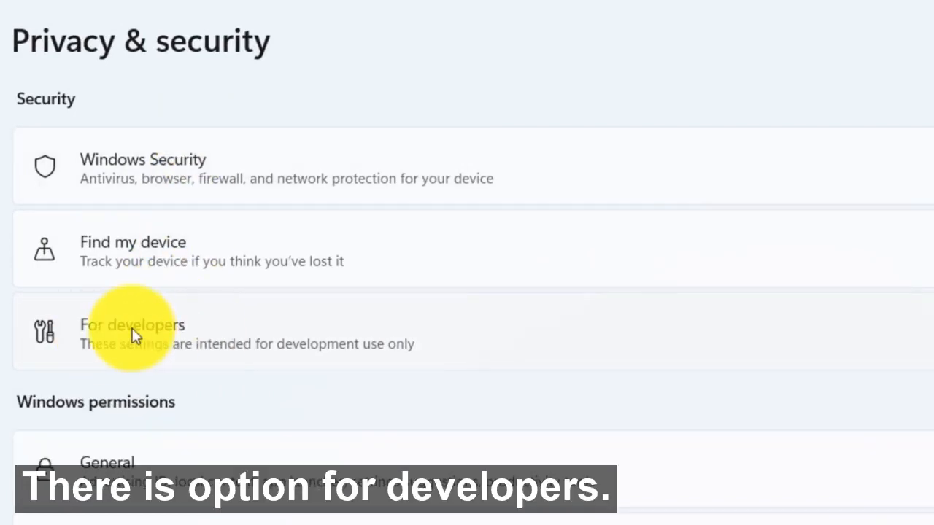
mouse_move(260, 334)
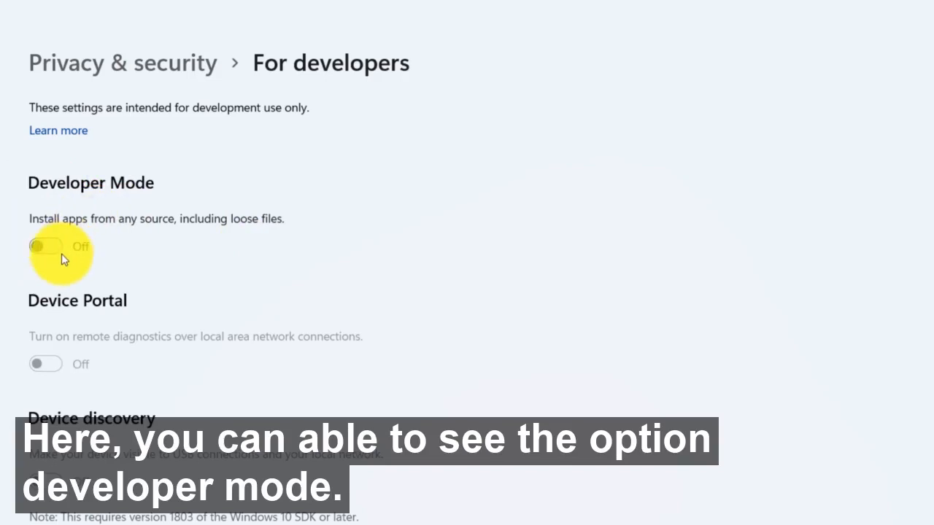
Step: Switch Developer Mode on and answer Yes to the Use developer features warning
click(45, 246)
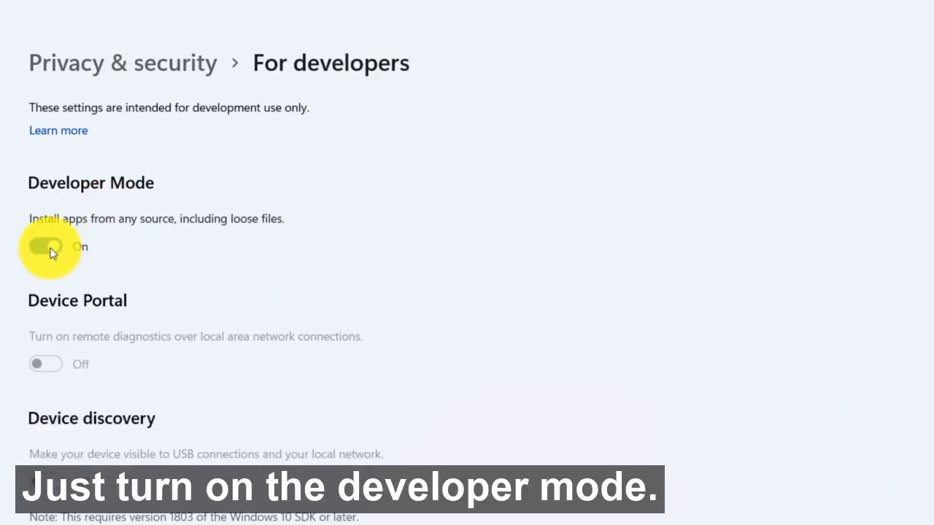
click(45, 245)
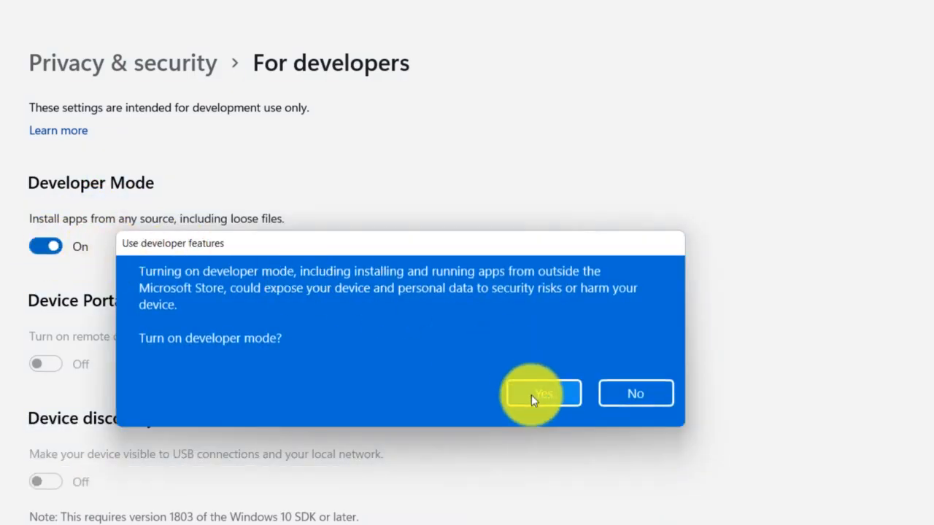
click(541, 394)
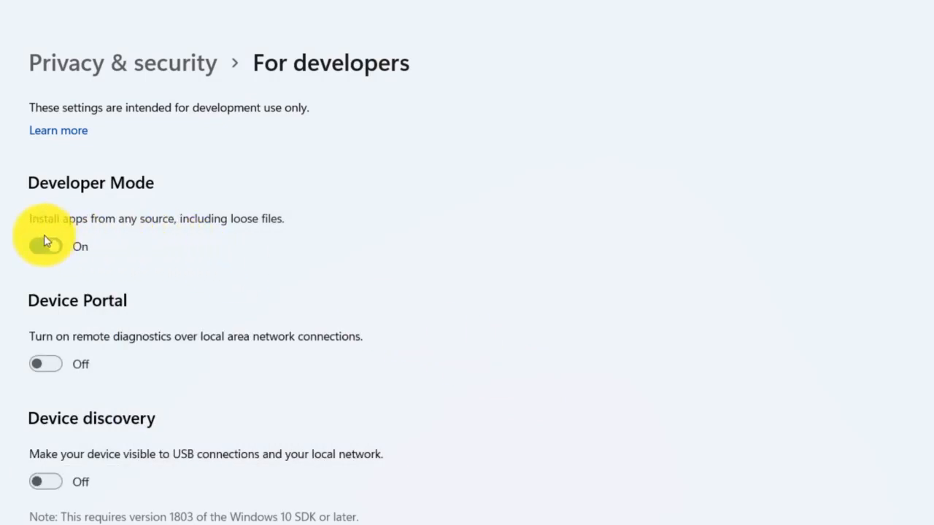
click(46, 245)
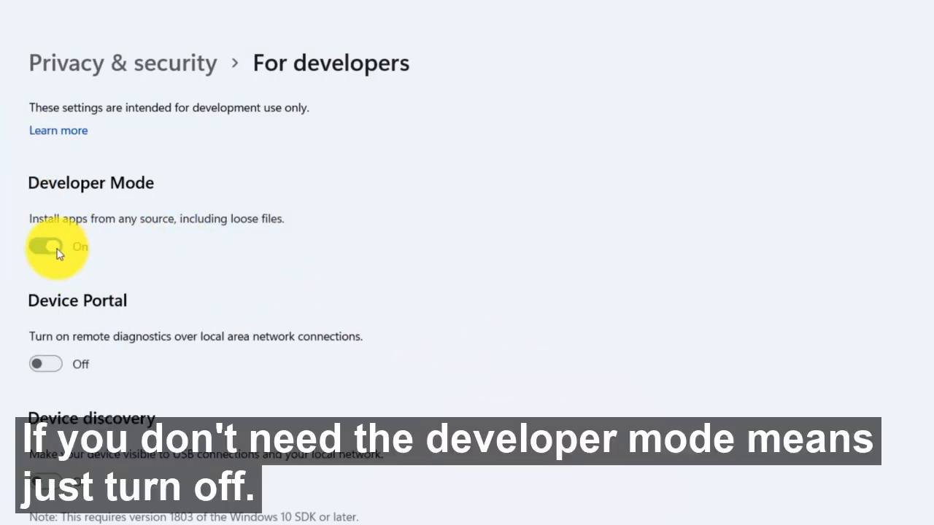
Step: Switch the Developer Mode toggle back to Off
click(46, 245)
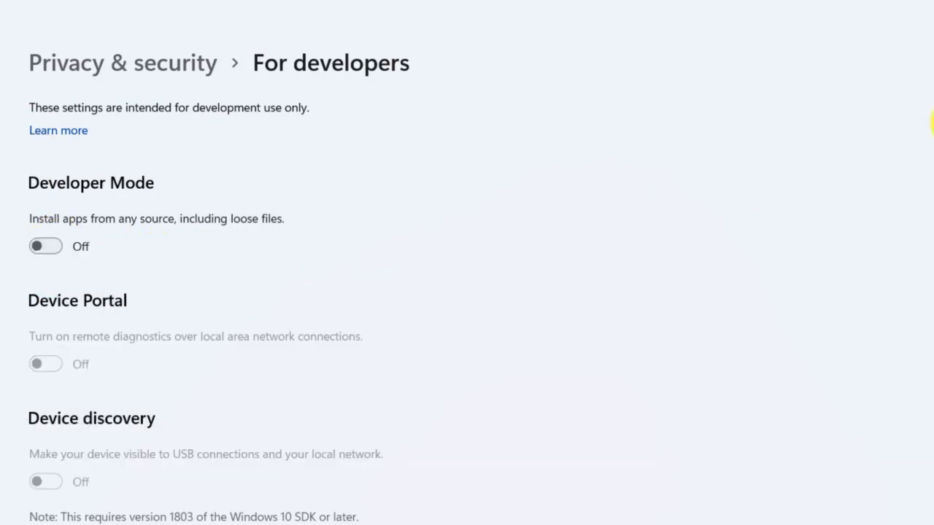